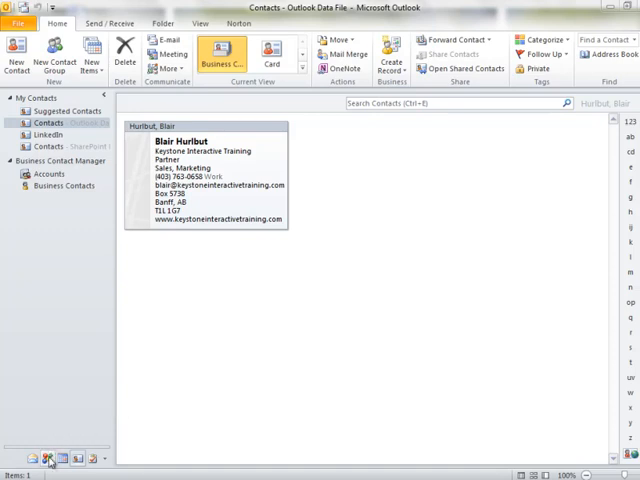
- Switch from Outlook Contacts to Business Contact Manager's Business Contacts list
click(63, 171)
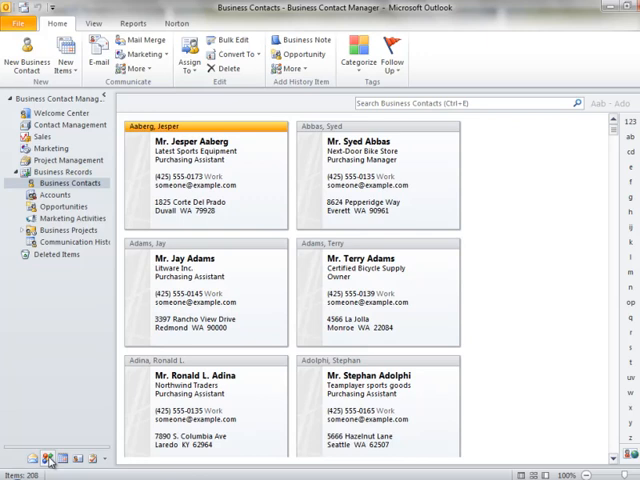
mouse_move(323, 240)
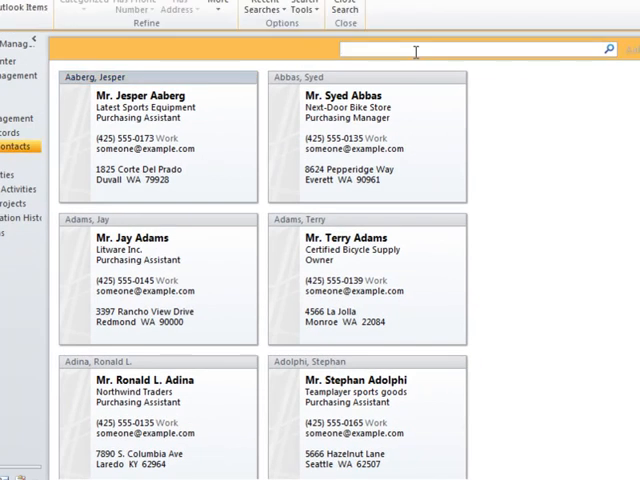
- Search Business Contacts for 'tyre'
text(tyre)
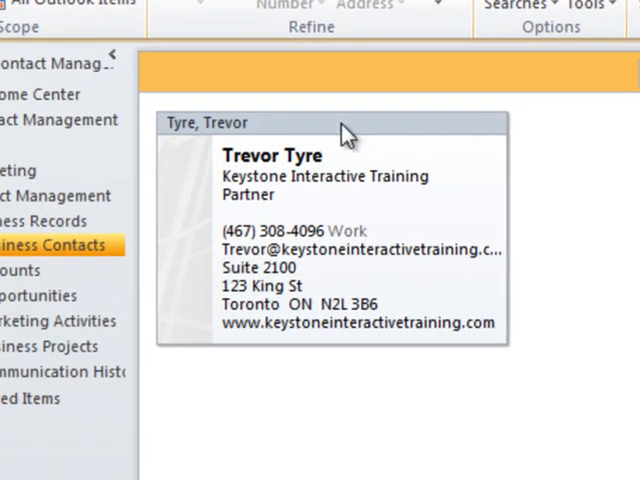
mouse_move(312, 228)
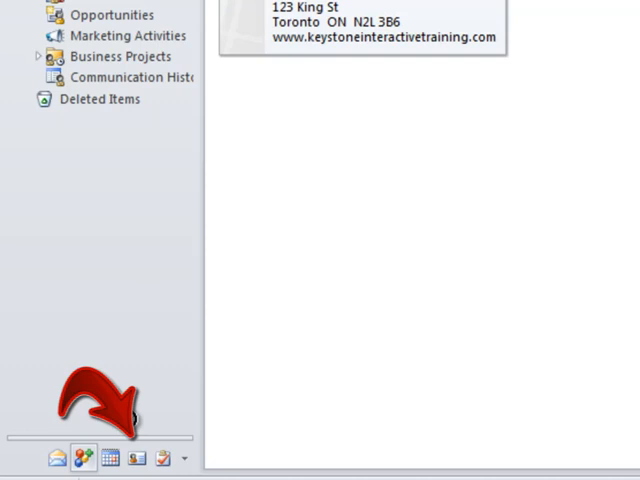
click(139, 458)
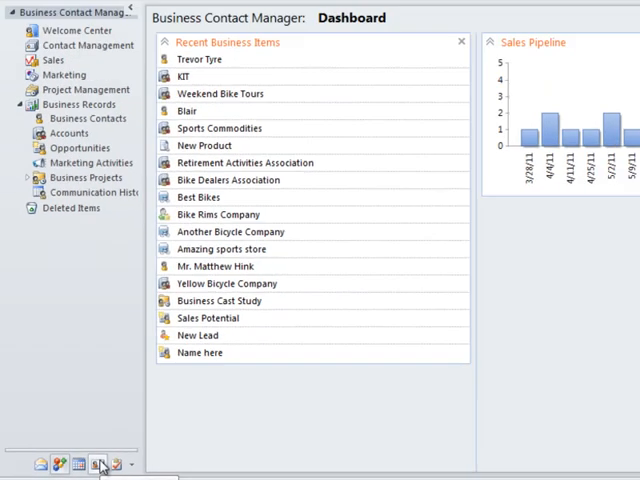
click(75, 467)
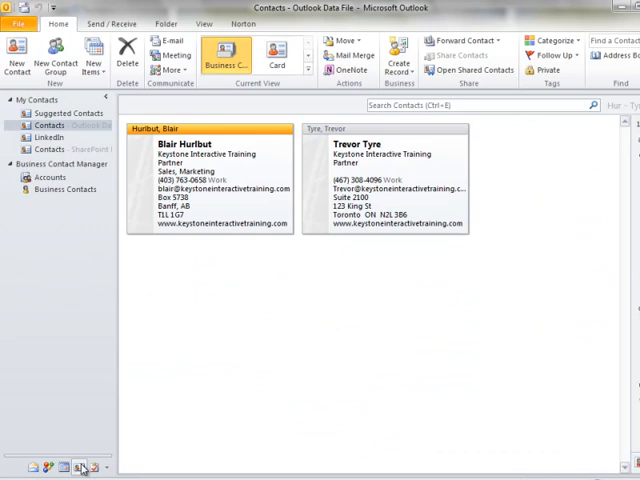